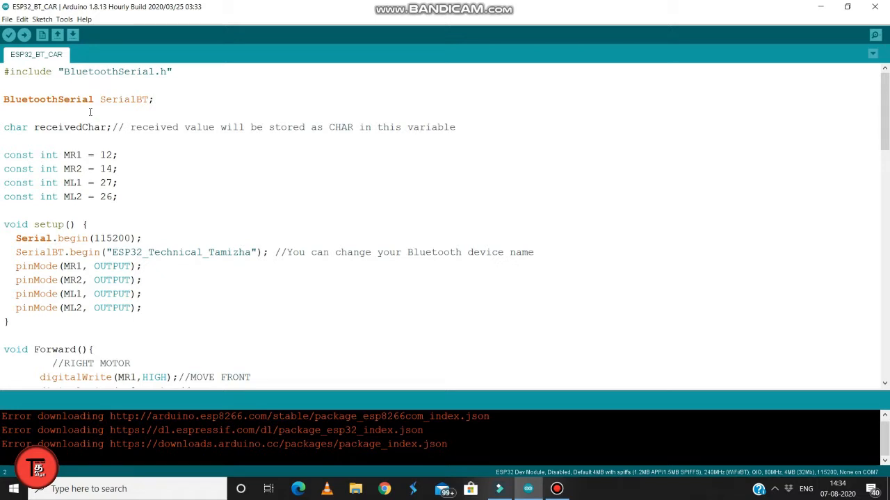
pyautogui.moveTo(92, 158)
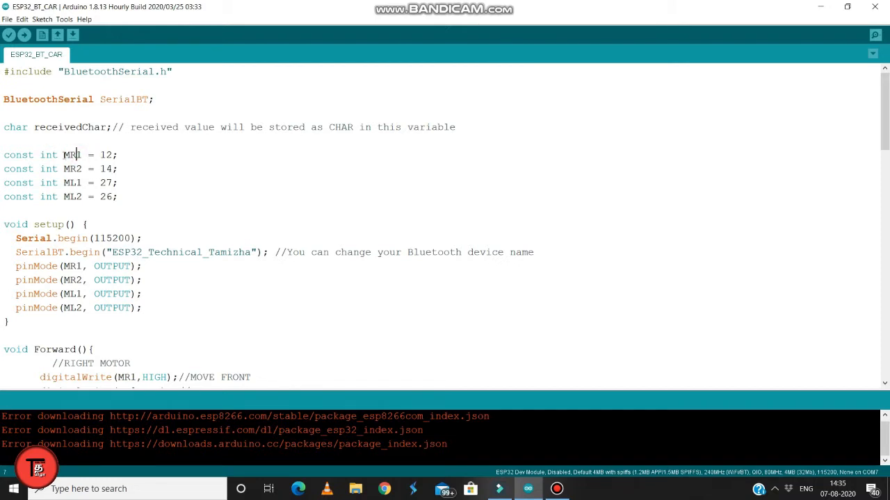
# Step: Review the sketch's MR1 motor pin constant, Forward function, and F and B command characters
pyautogui.click(78, 183)
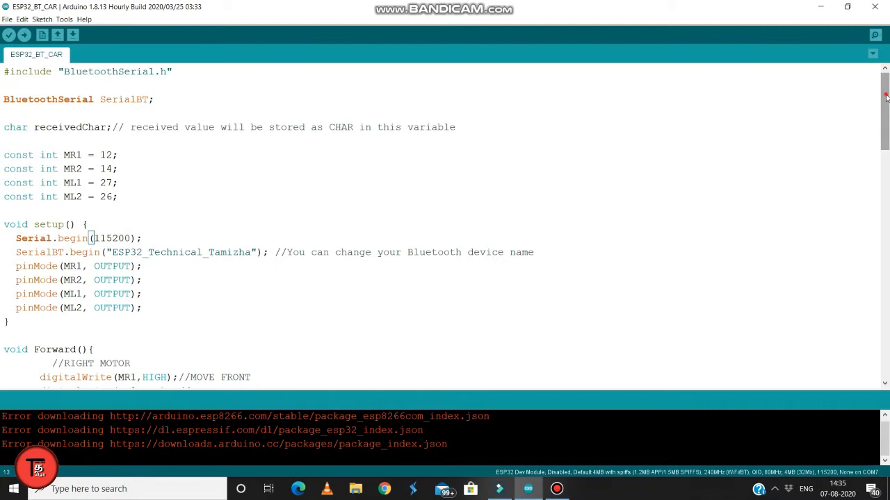
pyautogui.scroll(-3)
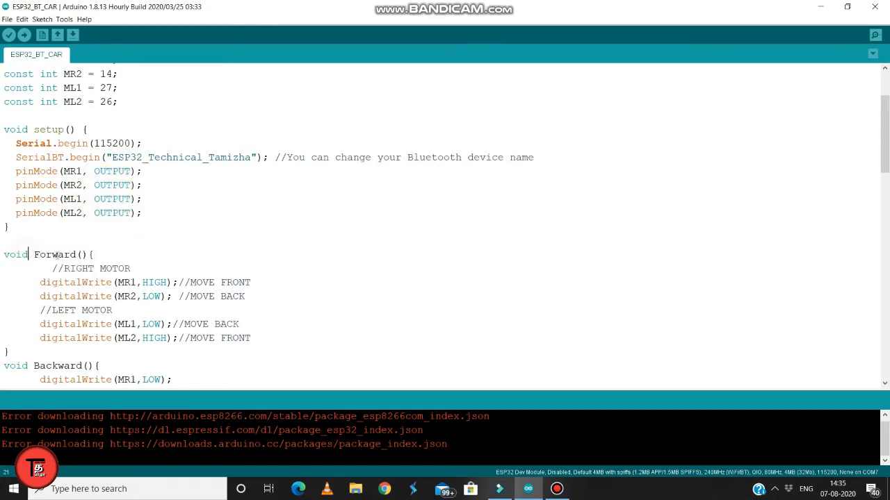
pyautogui.doubleClick(54, 255)
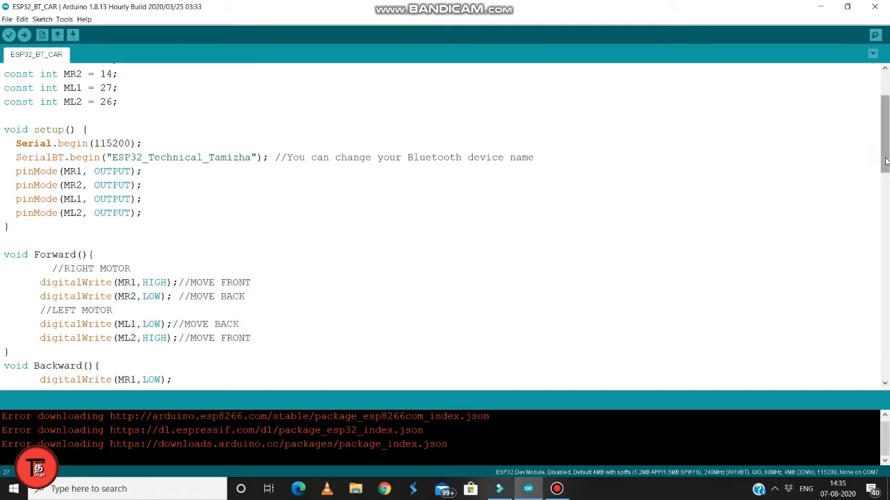
pyautogui.scroll(-3)
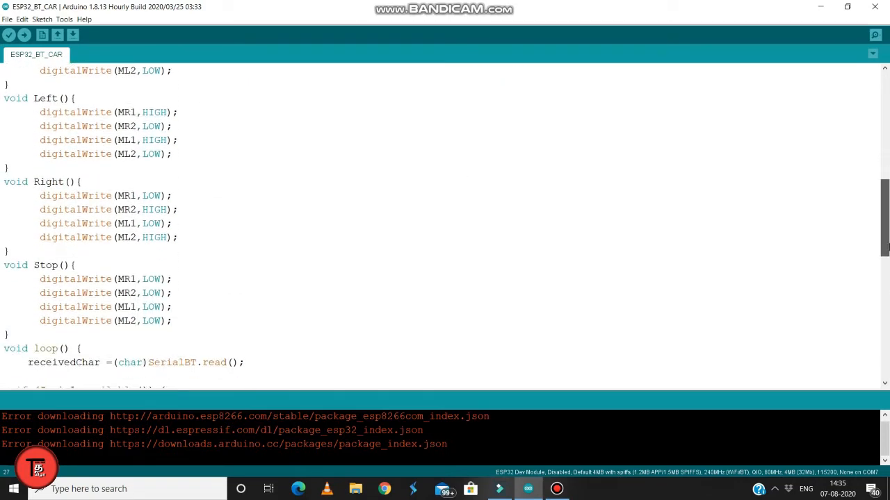
pyautogui.scroll(-3)
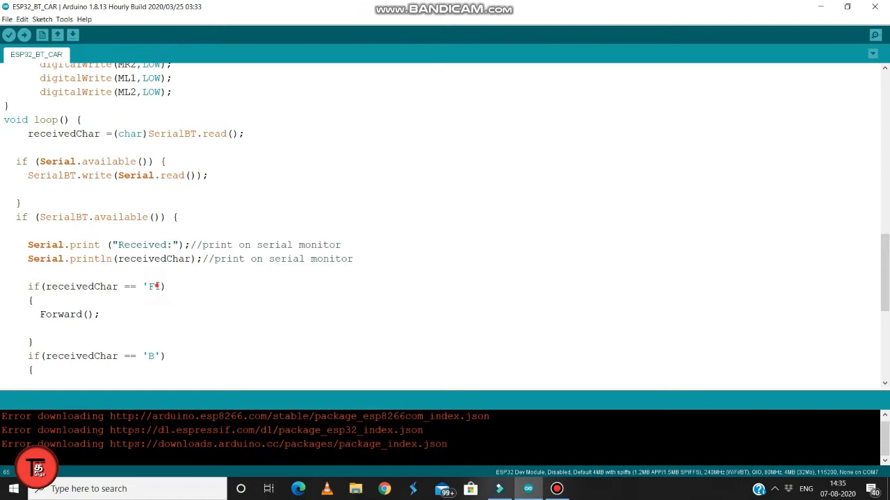
pyautogui.doubleClick(151, 286)
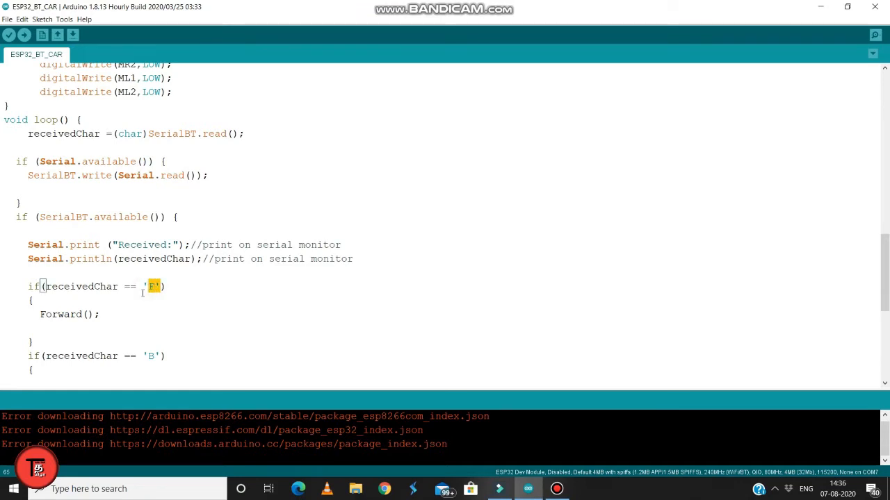
pyautogui.doubleClick(62, 314)
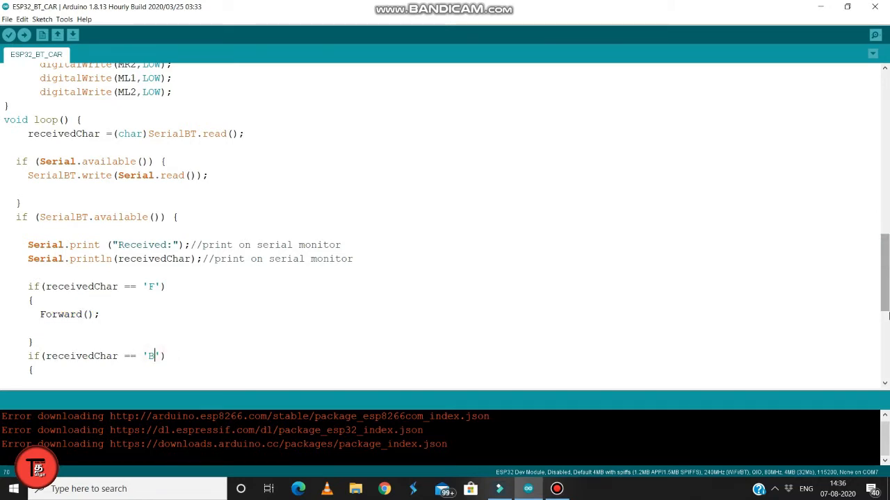
# Step: Scroll through the rest of the ESP32_BT_CAR code and start verifying it
pyautogui.scroll(-3)
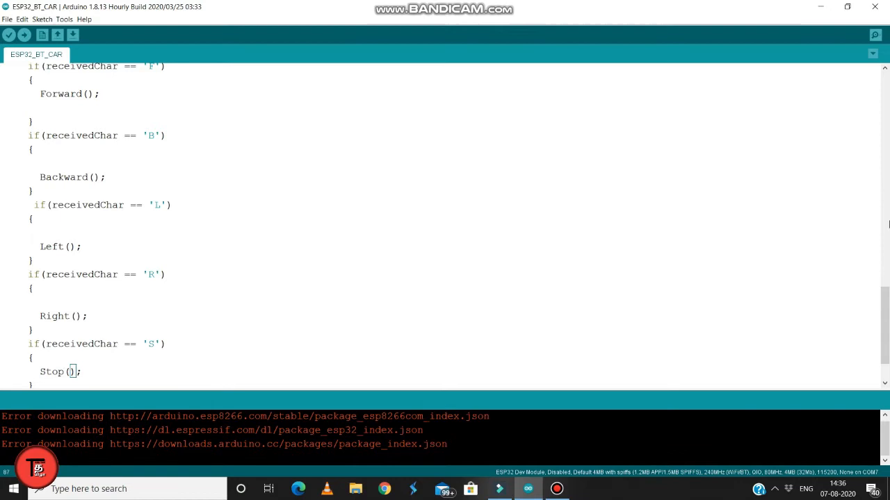
pyautogui.scroll(-3)
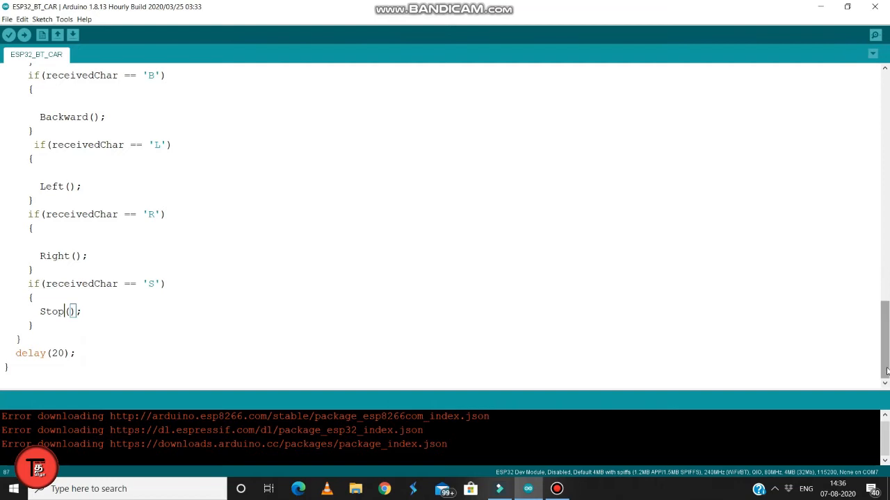
pyautogui.click(9, 34)
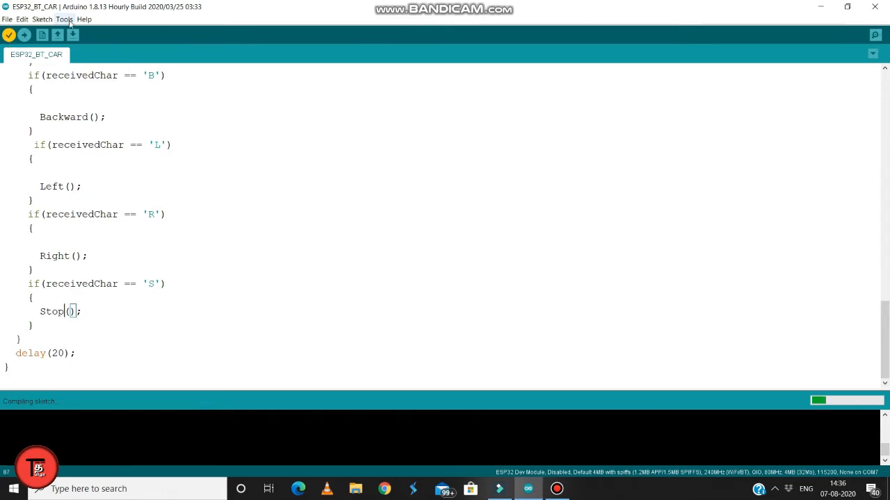
pyautogui.click(84, 19)
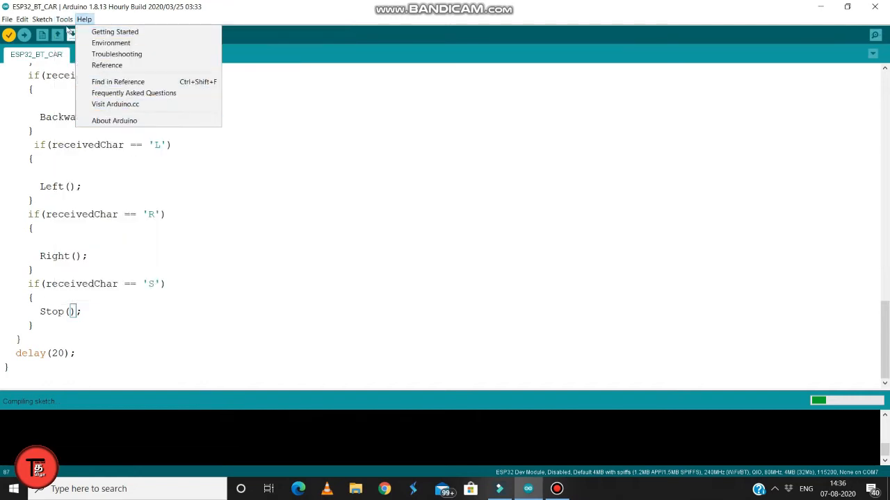
# Step: Show the ESP32 Arduino board list under Tools and confirm ESP32 Dev Module is selected
pyautogui.click(64, 19)
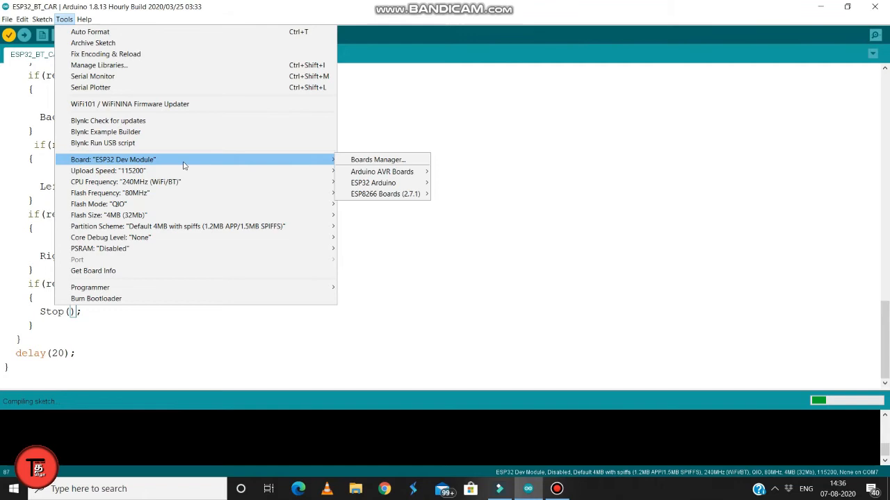
pyautogui.moveTo(263, 160)
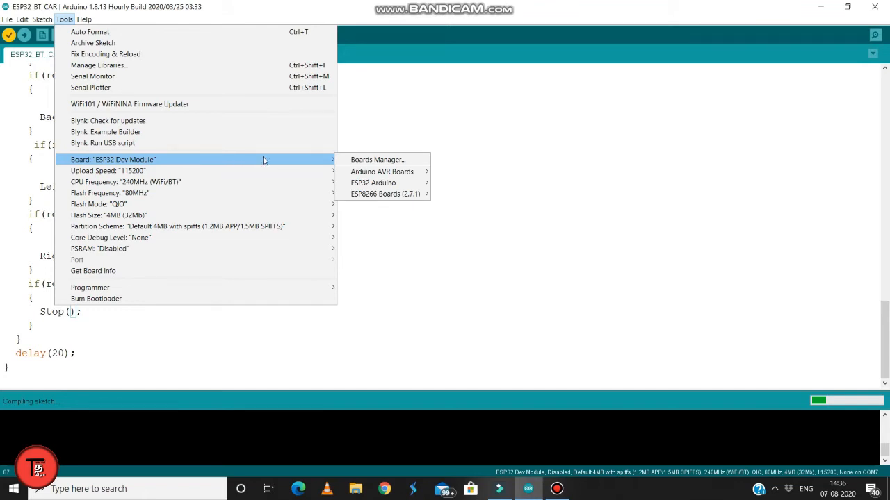
pyautogui.click(373, 182)
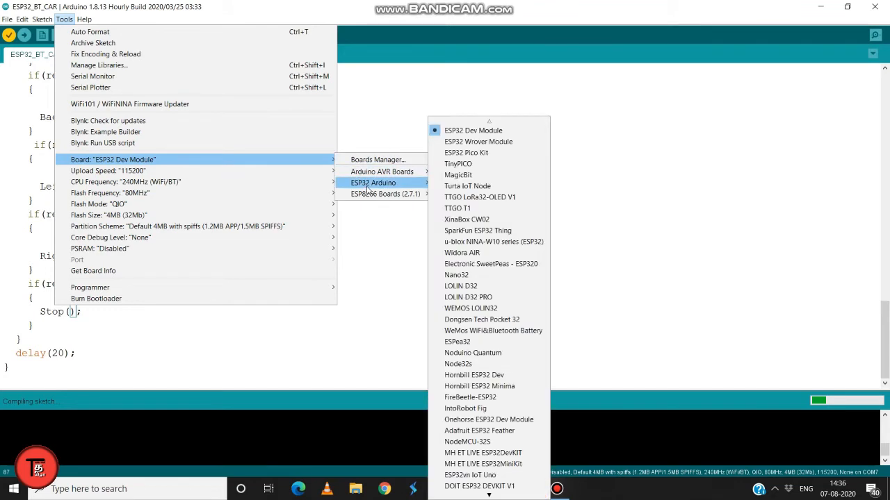
pyautogui.moveTo(473, 130)
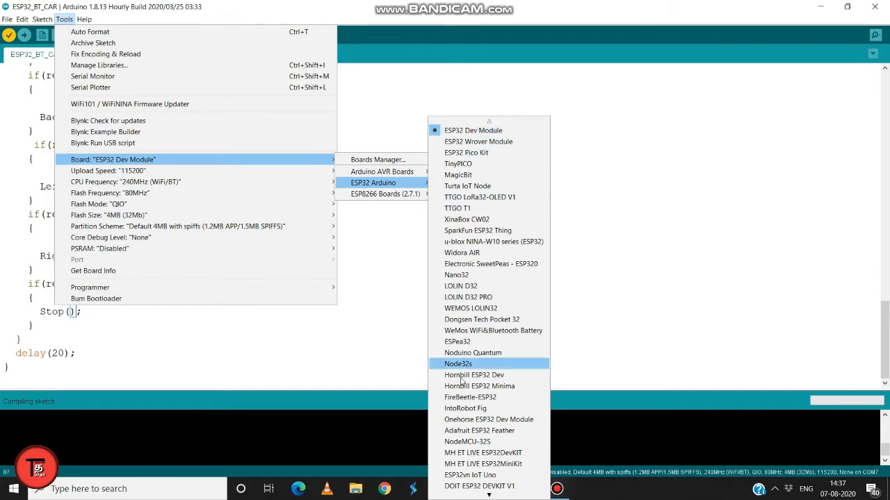
pyautogui.moveTo(478, 130)
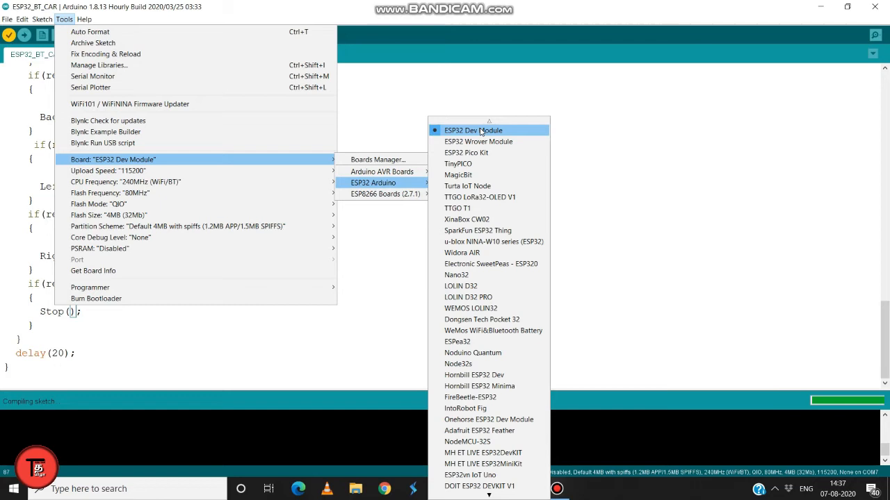
pyautogui.moveTo(393, 183)
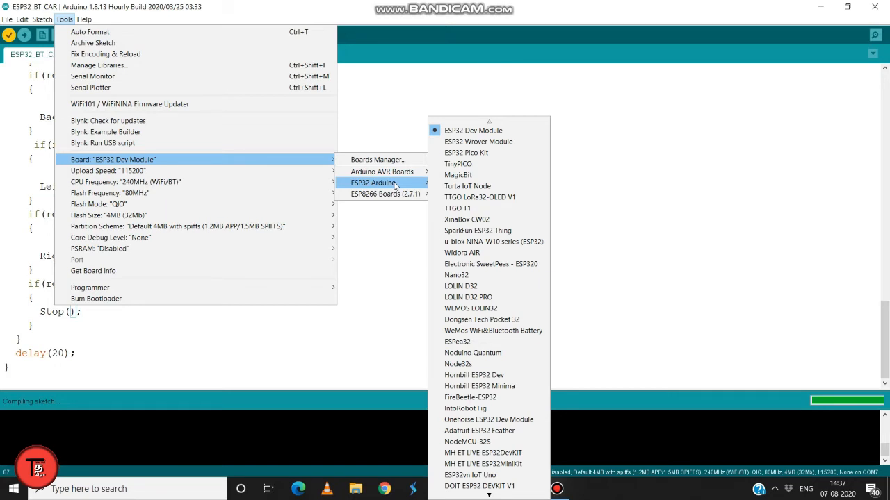
pyautogui.moveTo(382, 172)
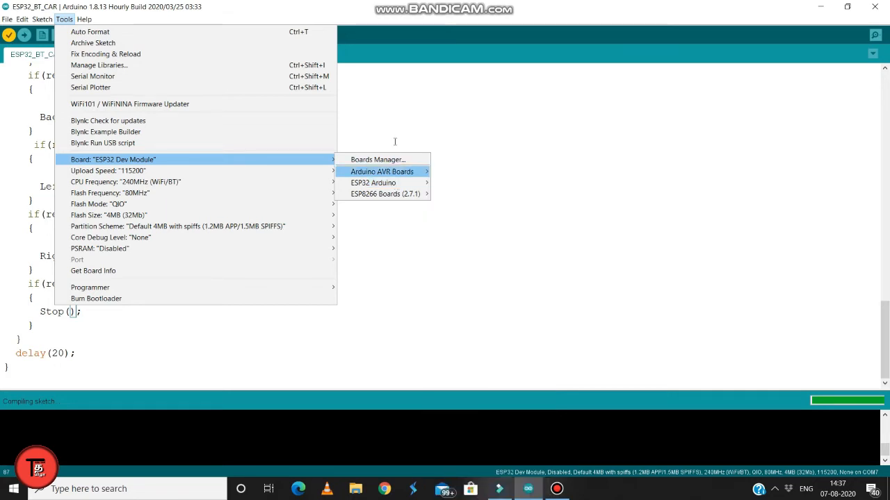